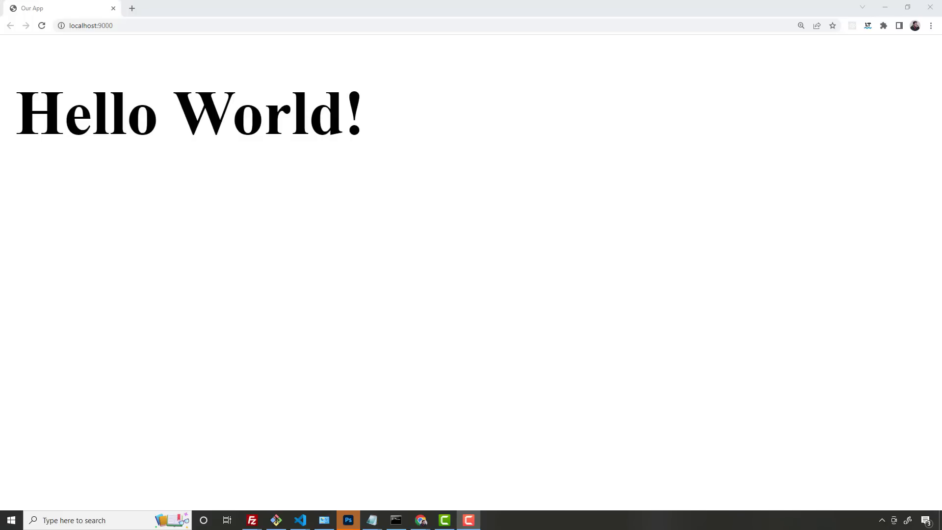
{"action": "mouse_move", "coordinate": [897, 233]}
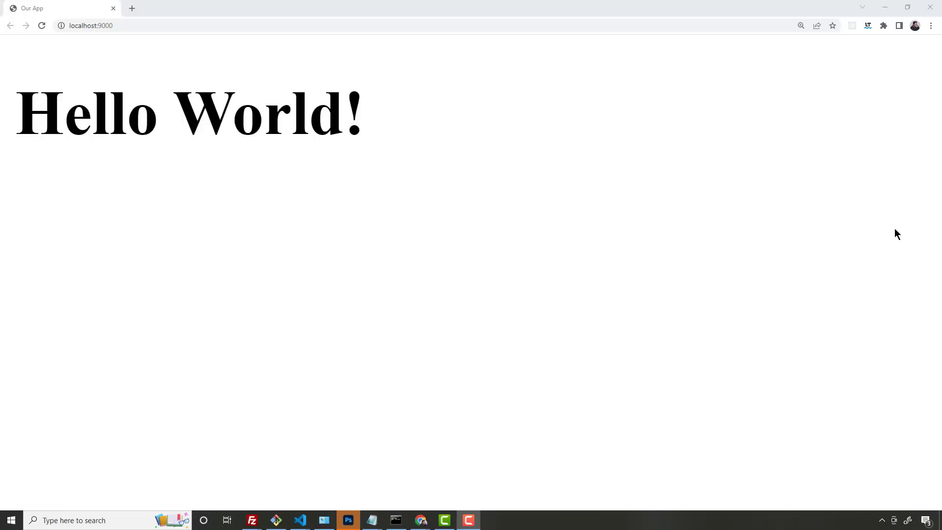
{"action": "mouse_move", "coordinate": [860, 245]}
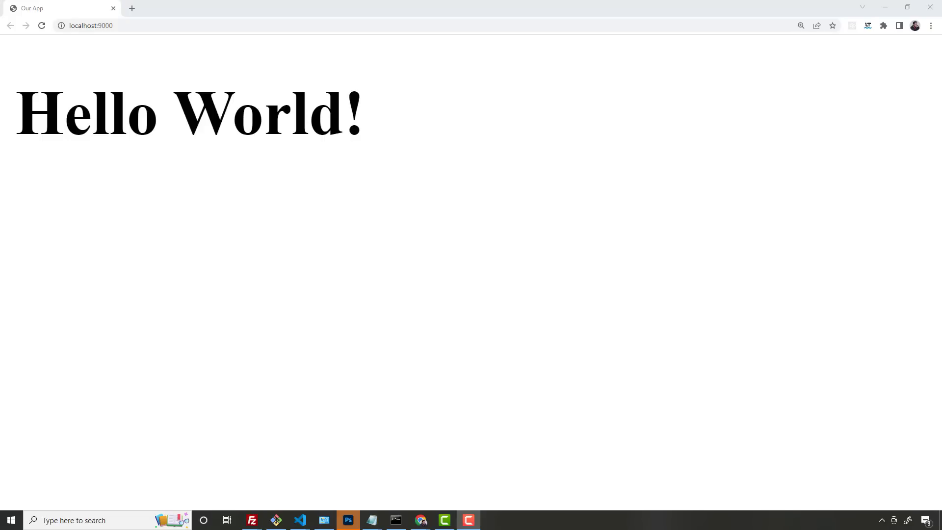
- Inspect the Hello World heading in DevTools and add a color: red inline style to the h1
{"action": "right_click", "coordinate": [565, 271]}
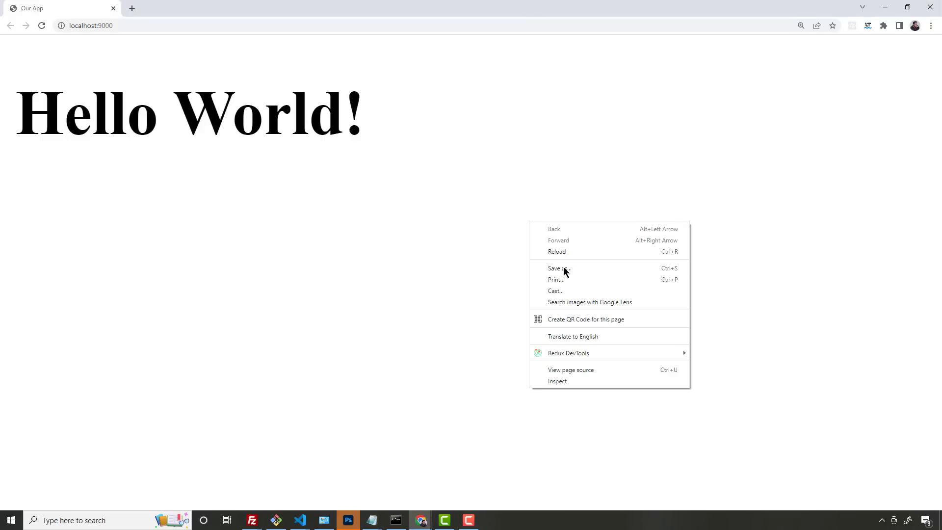
{"action": "left_click", "coordinate": [557, 381]}
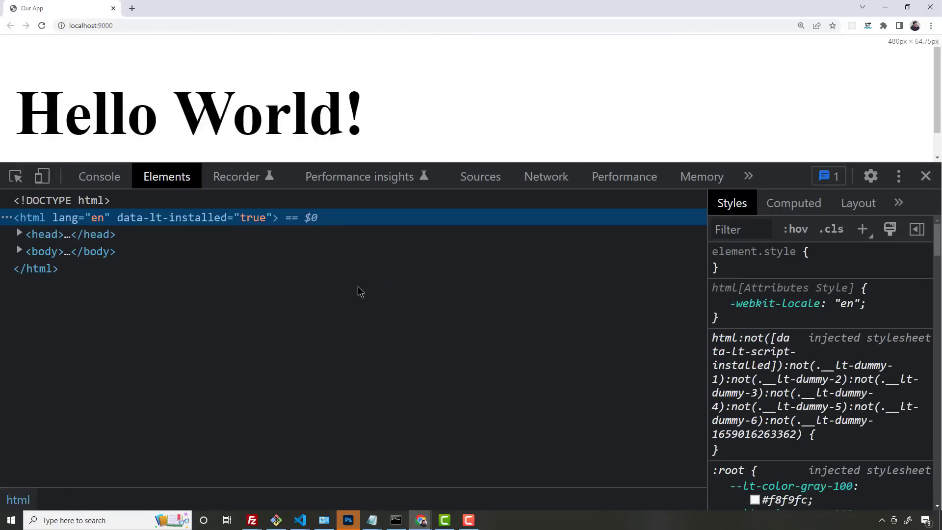
{"action": "mouse_move", "coordinate": [153, 197]}
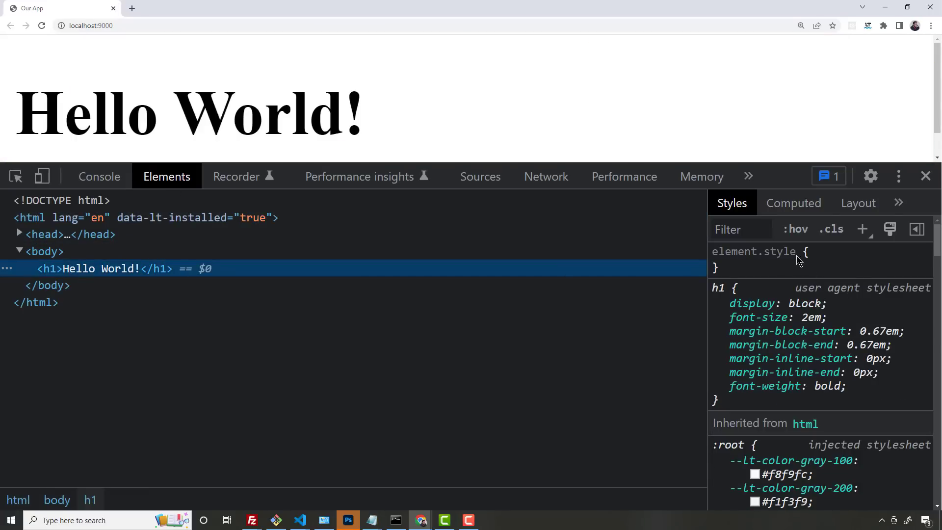
{"action": "type", "text": "coplor: red;"}
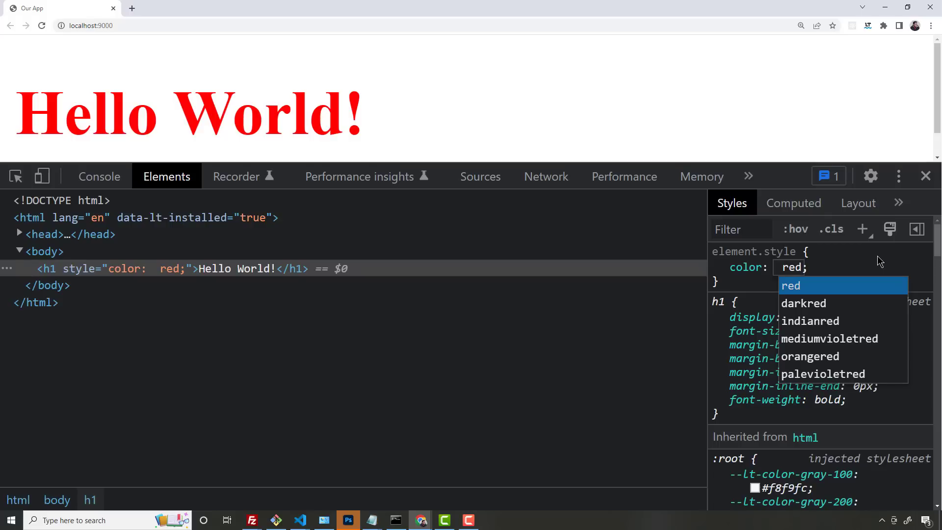
{"action": "mouse_move", "coordinate": [904, 262]}
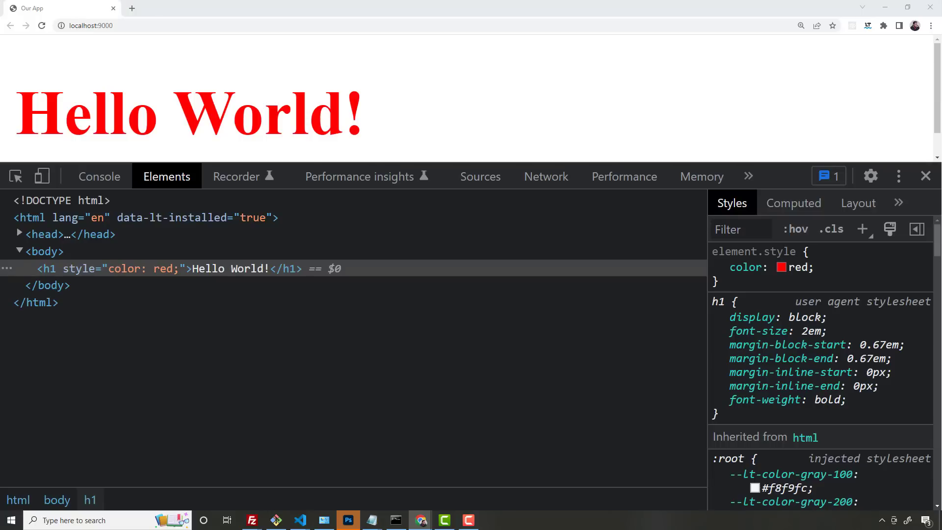
{"action": "mouse_move", "coordinate": [551, 65]}
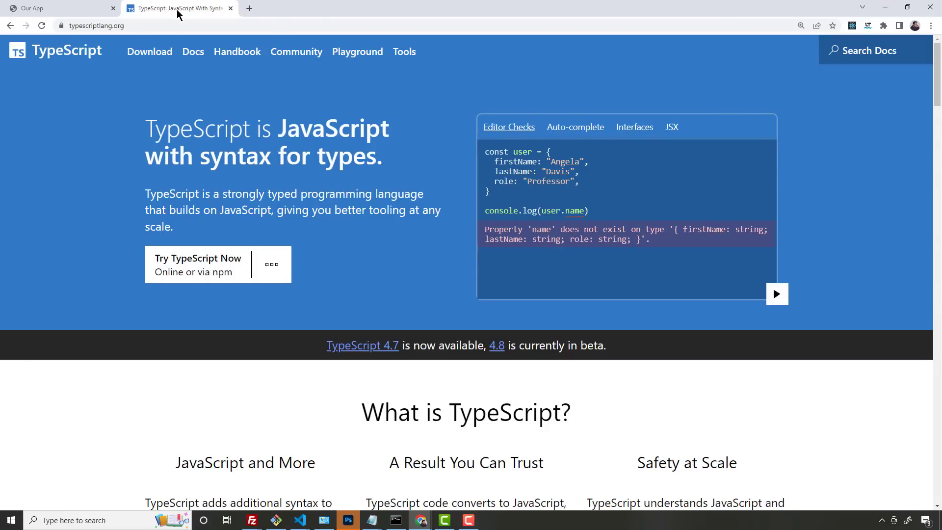
{"action": "left_click", "coordinate": [54, 8]}
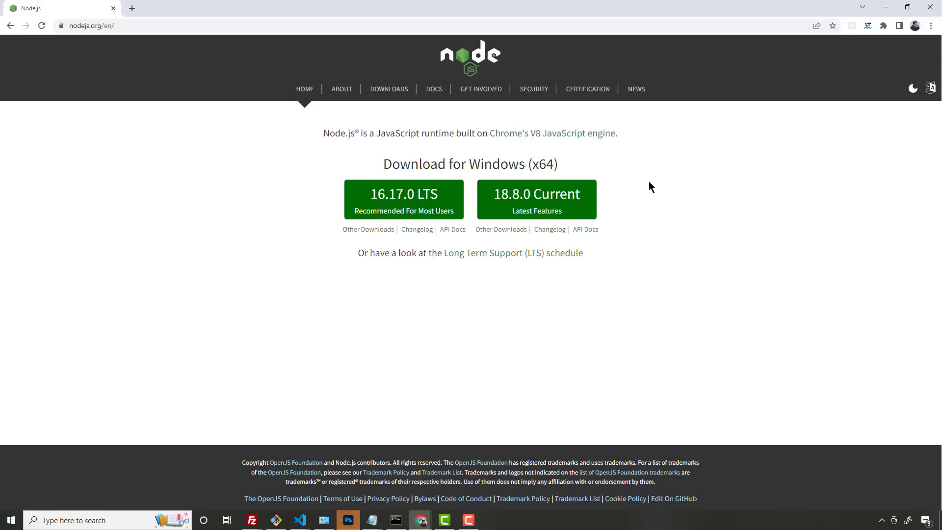
{"action": "mouse_move", "coordinate": [863, 168]}
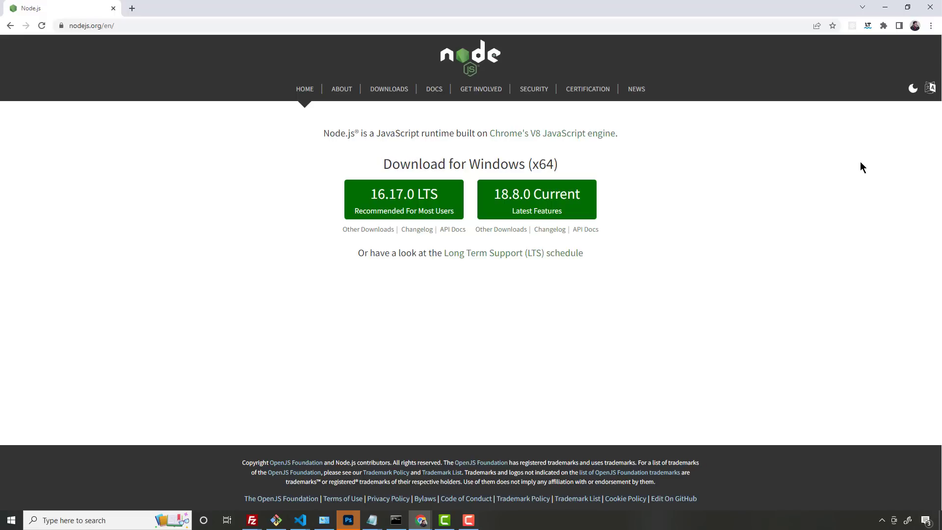
{"action": "mouse_move", "coordinate": [782, 218]}
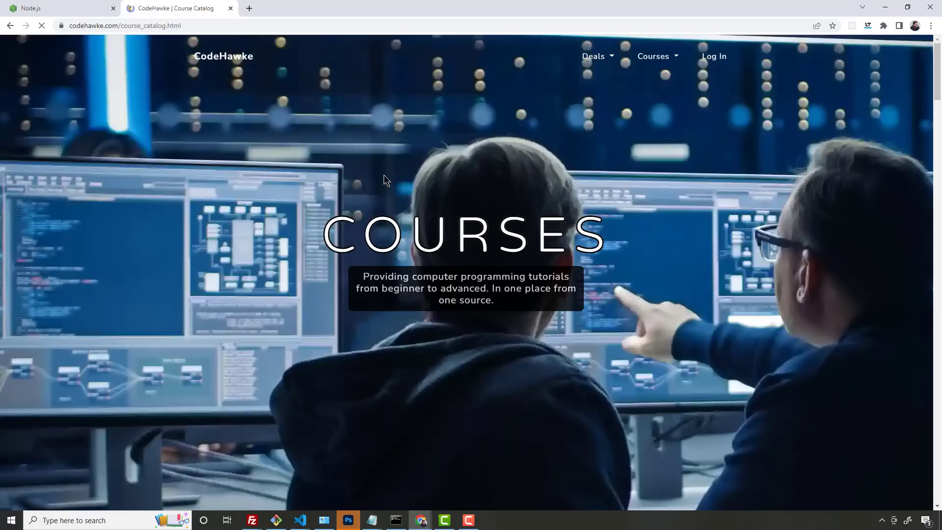
- Sign in to the CodeHawke account to reach the CSS & SASS course
{"action": "scroll", "scroll_direction": "down", "scroll_amount": 3}
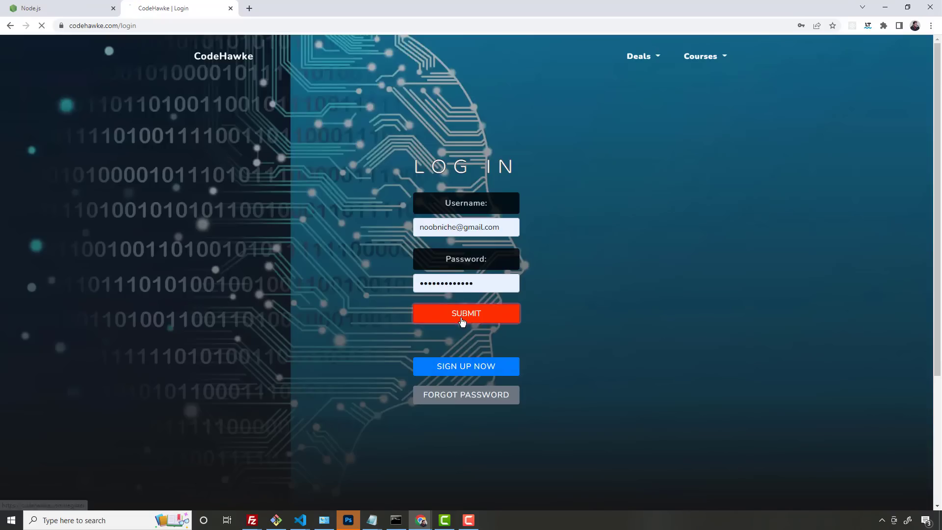
{"action": "left_click", "coordinate": [465, 314]}
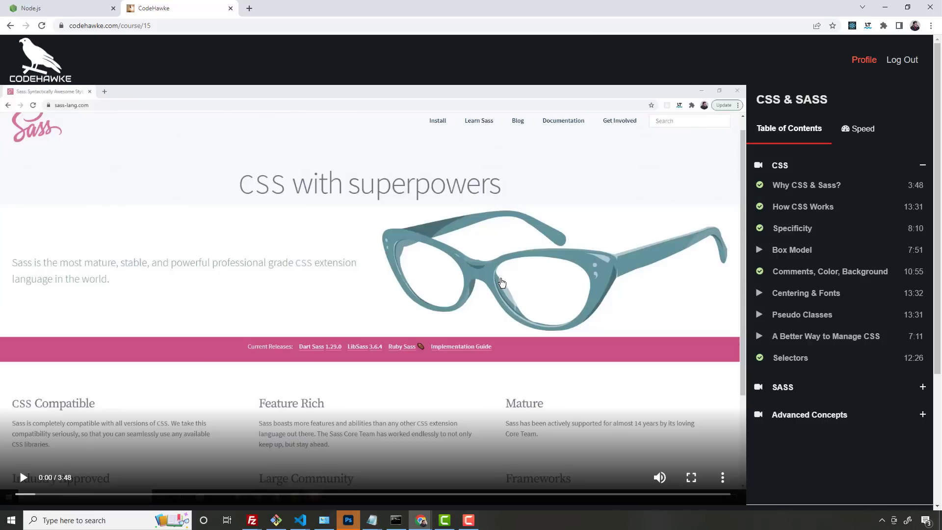
{"action": "mouse_move", "coordinate": [501, 275]}
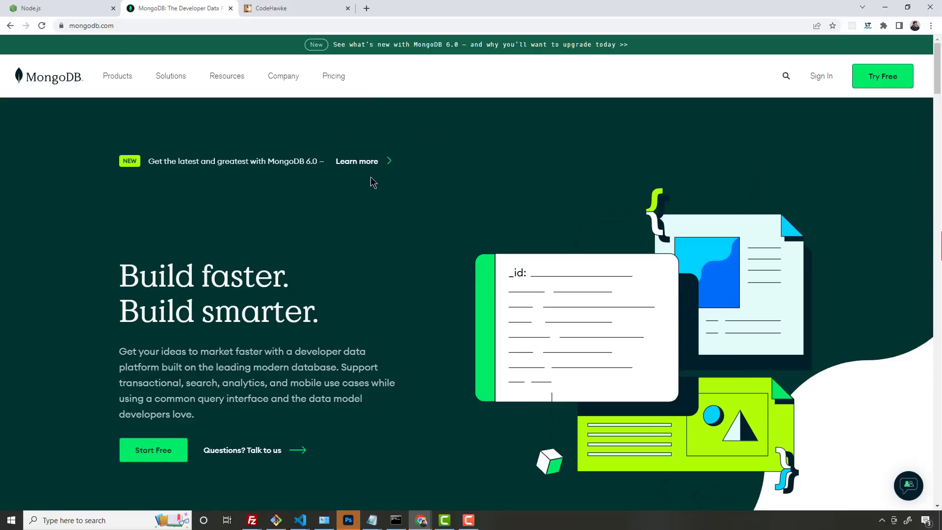
- Switch from the MongoDB homepage tab to the Git homepage window
{"action": "left_click", "coordinate": [272, 8]}
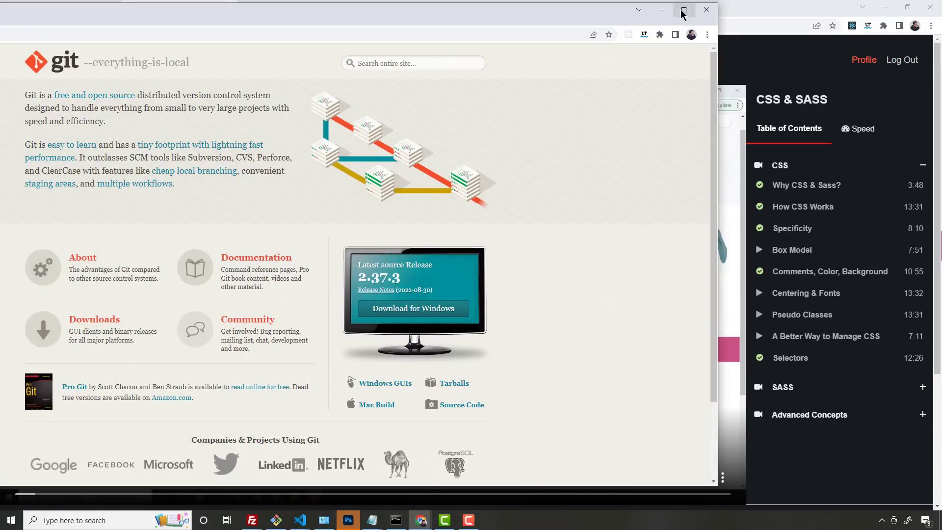
- Maximize the git-scm.com browser window so the Git homepage fills the screen
{"action": "left_click", "coordinate": [683, 9]}
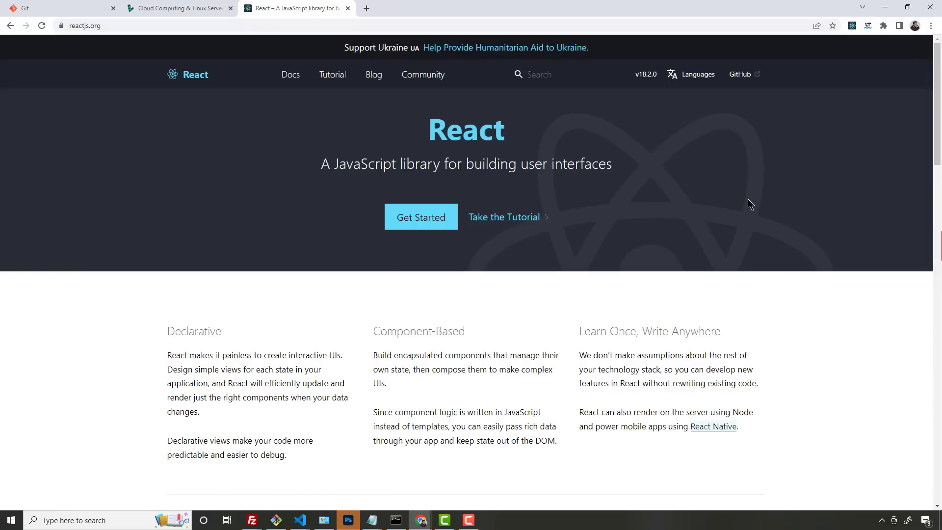
{"action": "mouse_move", "coordinate": [714, 280]}
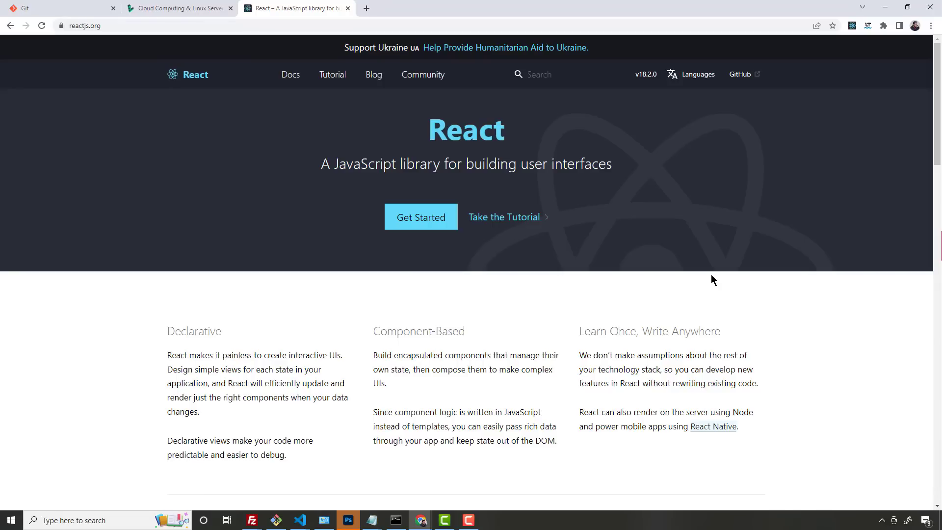
- Reach the Todo application example on reactjs.org and enter 'kjhhkh' as a new task
{"action": "scroll", "scroll_direction": "down", "scroll_amount": 3}
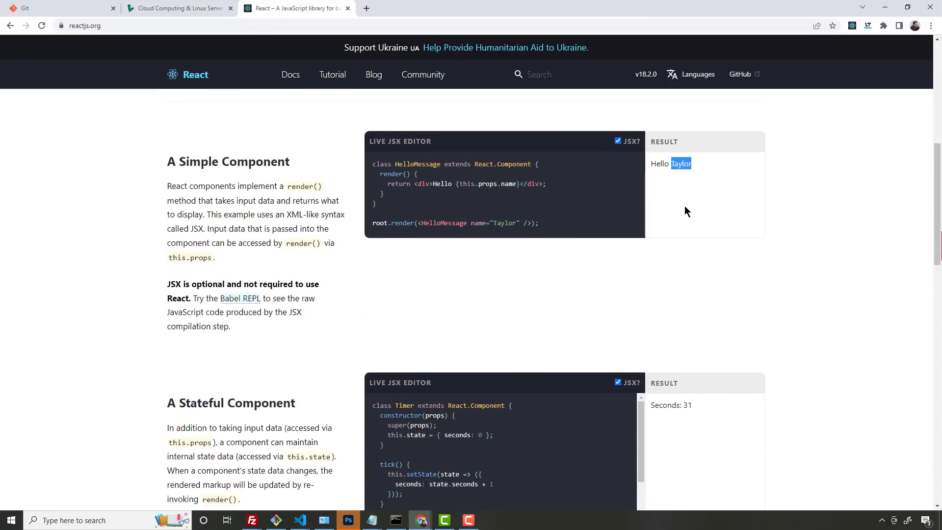
{"action": "mouse_move", "coordinate": [410, 243]}
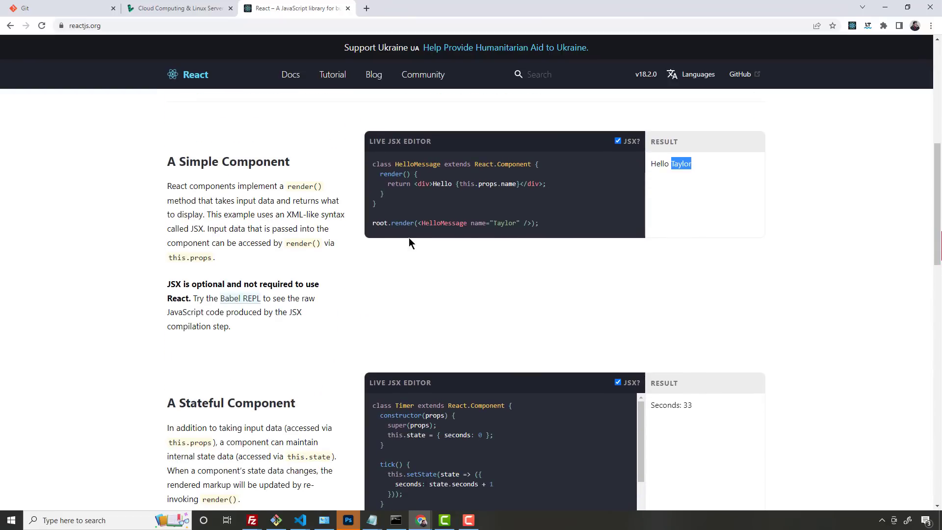
{"action": "scroll", "scroll_direction": "down", "scroll_amount": 3}
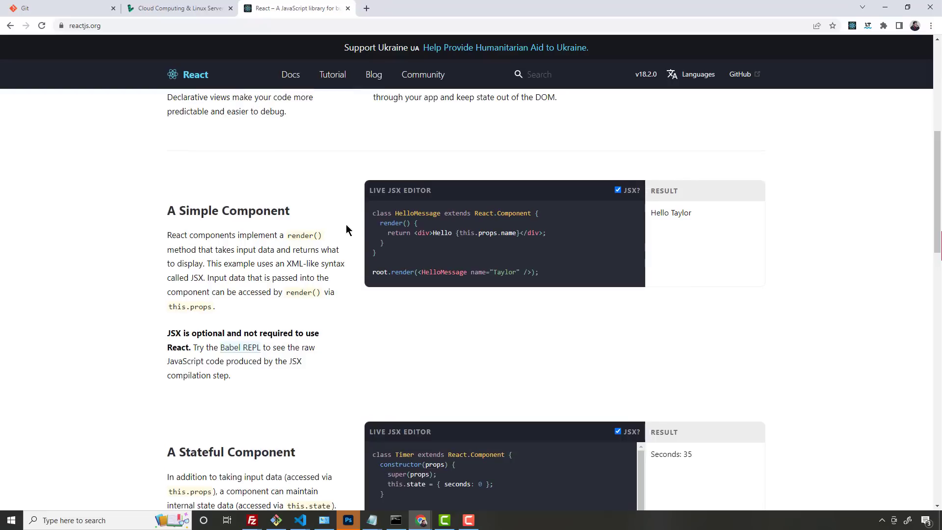
{"action": "scroll", "scroll_direction": "down", "scroll_amount": 3}
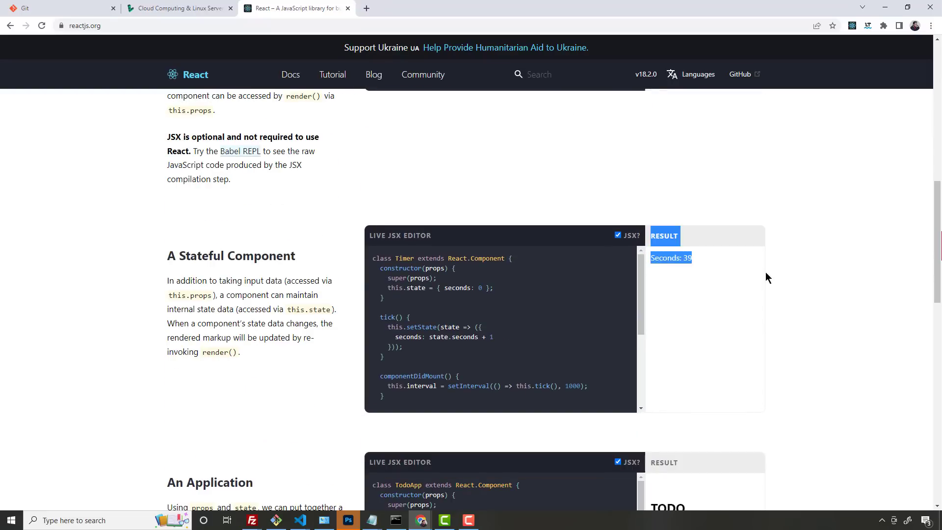
{"action": "mouse_move", "coordinate": [820, 273]}
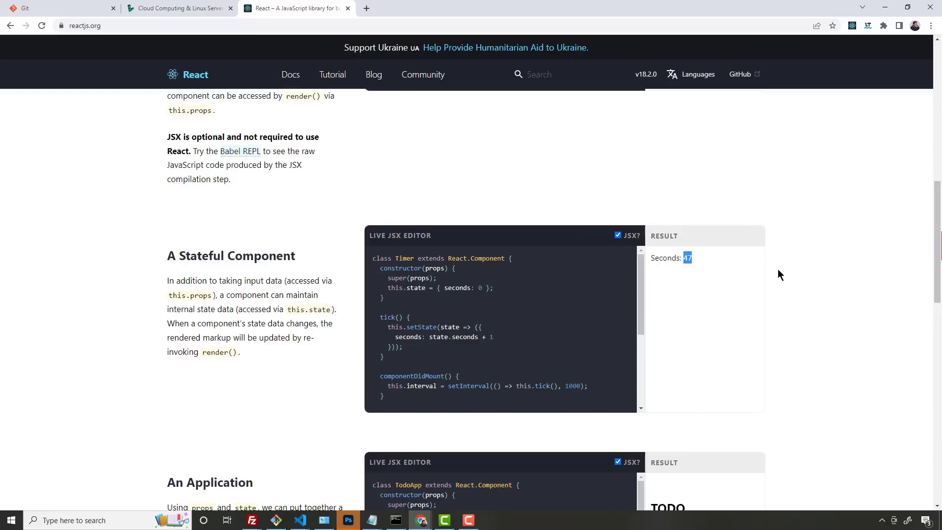
{"action": "mouse_move", "coordinate": [706, 220]}
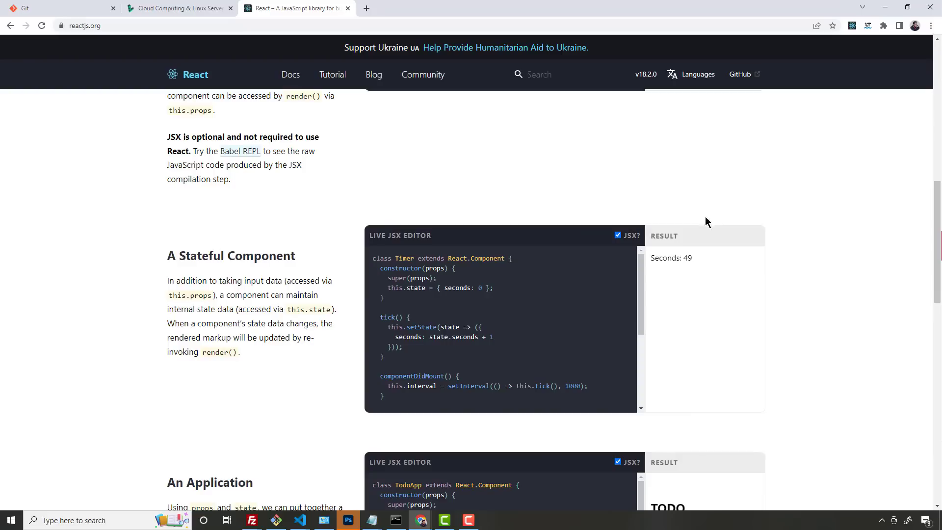
{"action": "scroll", "scroll_direction": "down", "scroll_amount": 3}
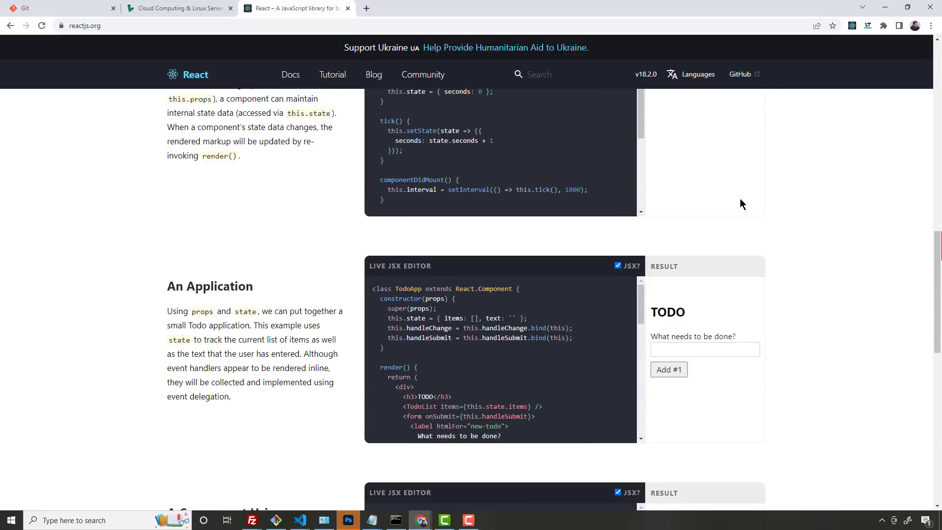
{"action": "type", "text": "kjhhkhk"}
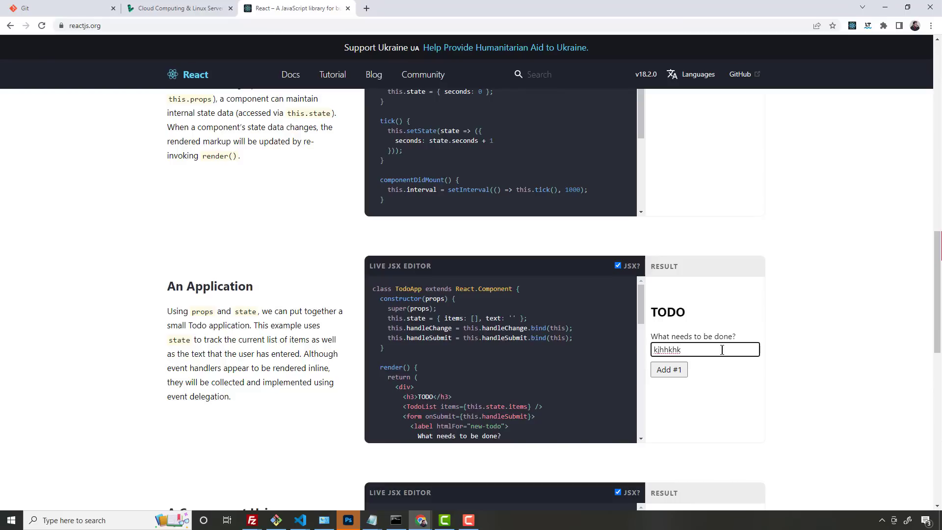
{"action": "mouse_move", "coordinate": [744, 256]}
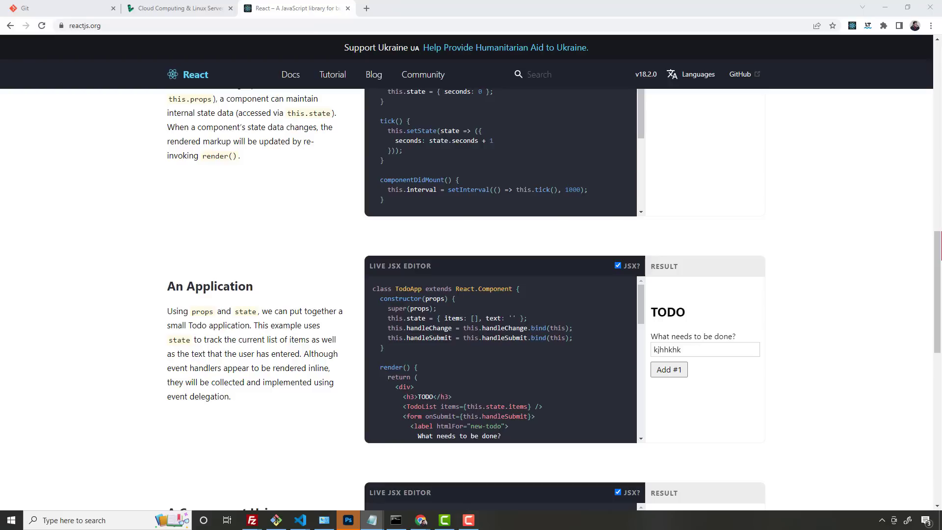
{"action": "mouse_move", "coordinate": [635, 155]}
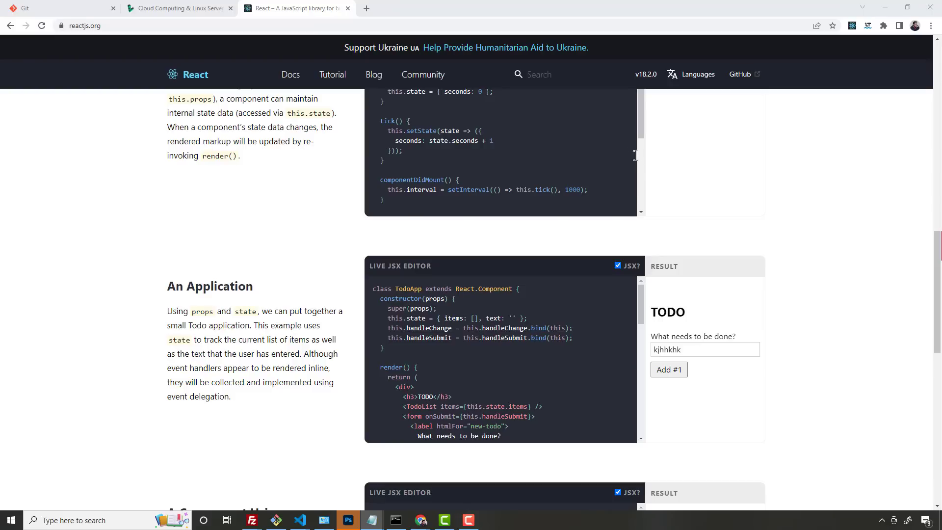
{"action": "scroll", "scroll_direction": "down", "scroll_amount": 3}
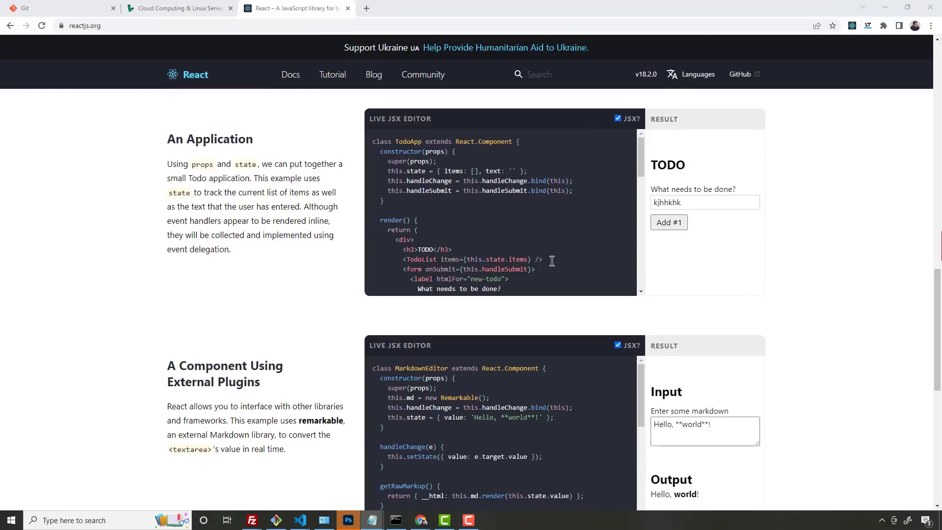
{"action": "scroll", "scroll_direction": "up", "scroll_amount": 3}
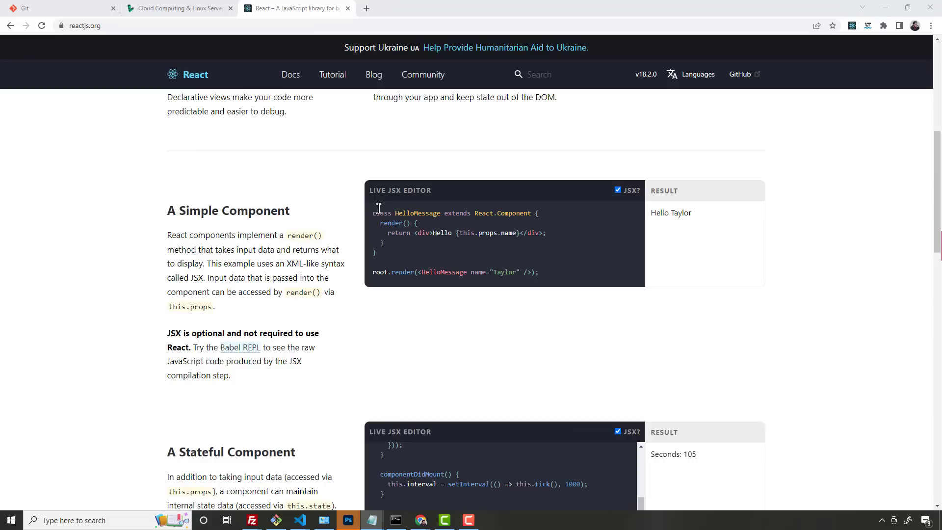
{"action": "mouse_move", "coordinate": [109, 164]}
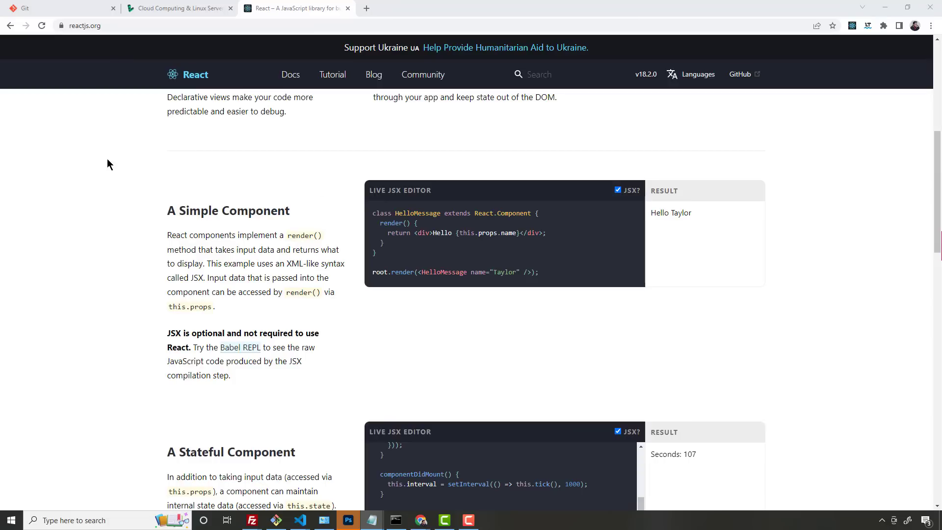
{"action": "scroll", "scroll_direction": "down", "scroll_amount": 3}
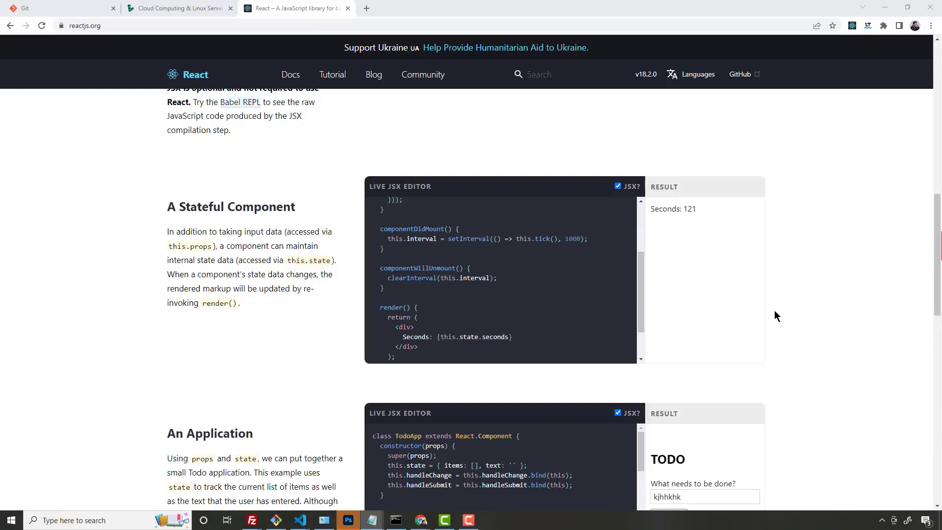
{"action": "mouse_move", "coordinate": [895, 300]}
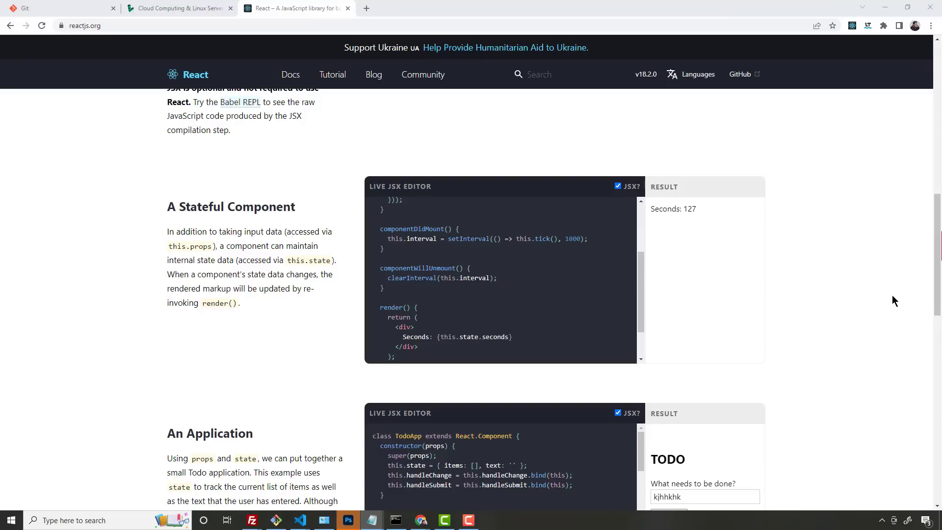
{"action": "mouse_move", "coordinate": [887, 303]}
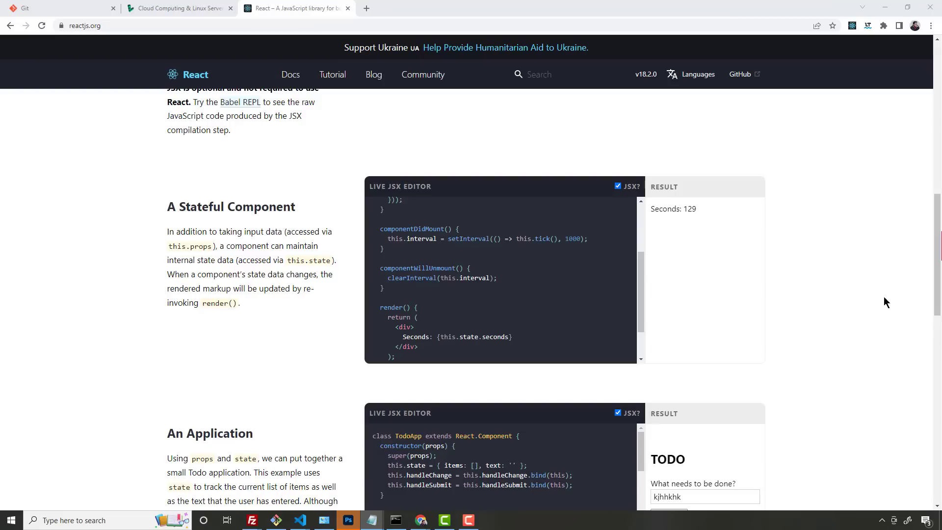
{"action": "mouse_move", "coordinate": [860, 314]}
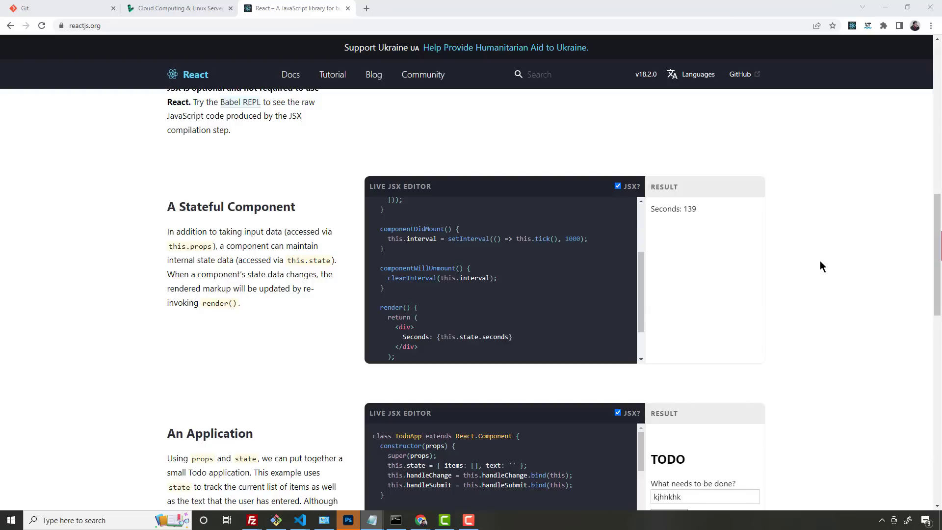
{"action": "scroll", "scroll_direction": "down", "scroll_amount": 3}
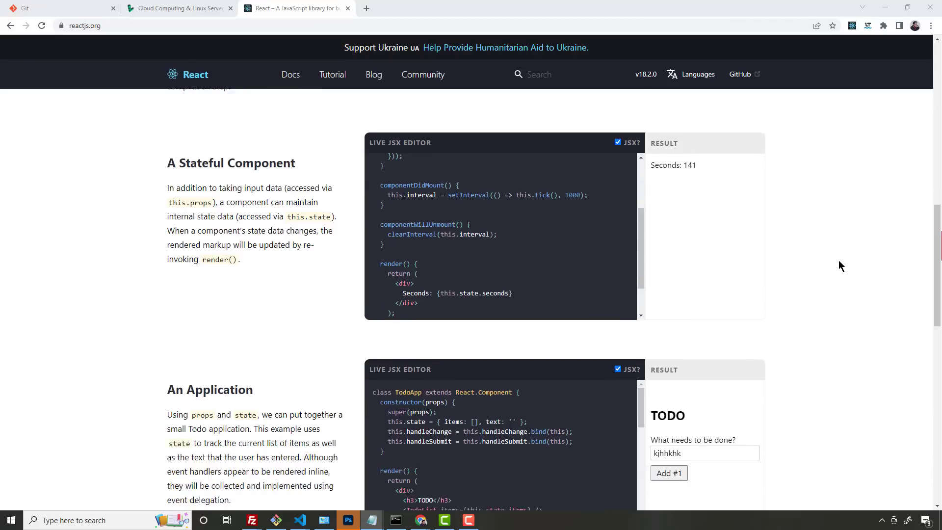
{"action": "scroll", "scroll_direction": "down", "scroll_amount": 3}
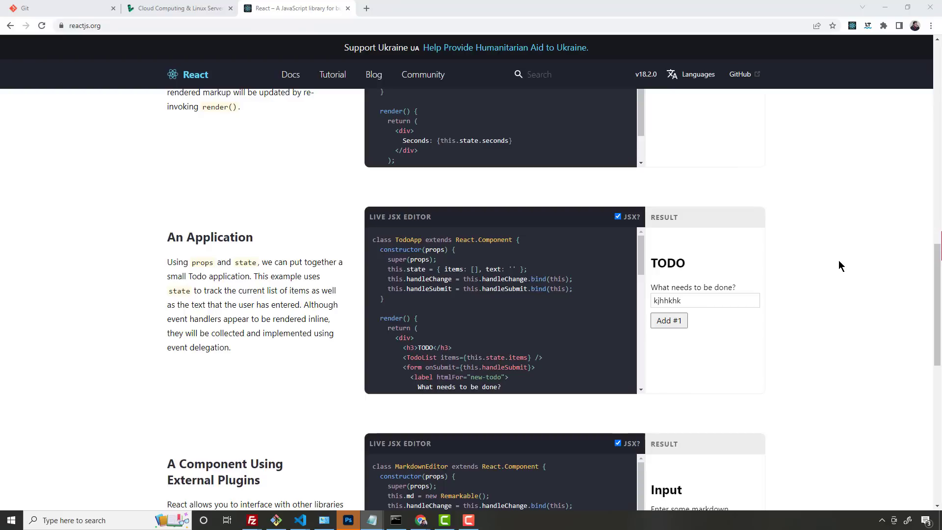
{"action": "mouse_move", "coordinate": [864, 261]}
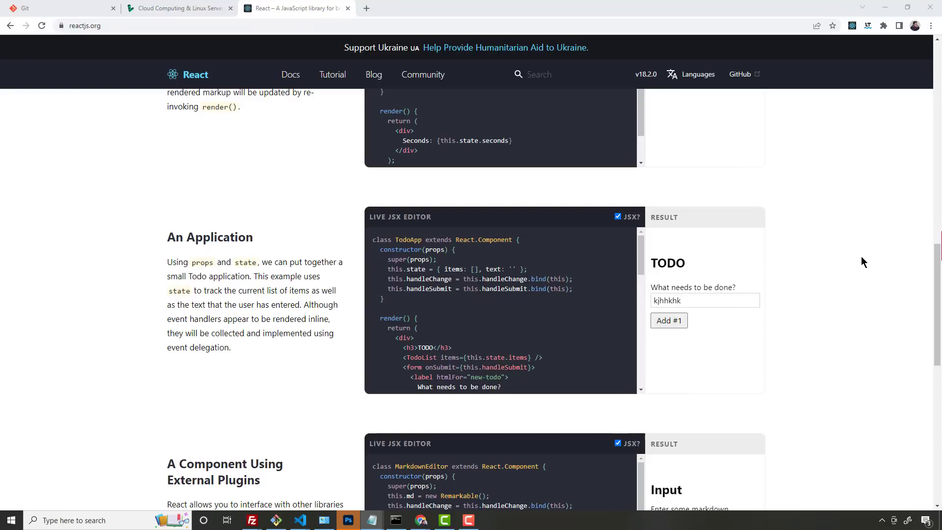
{"action": "mouse_move", "coordinate": [855, 265]}
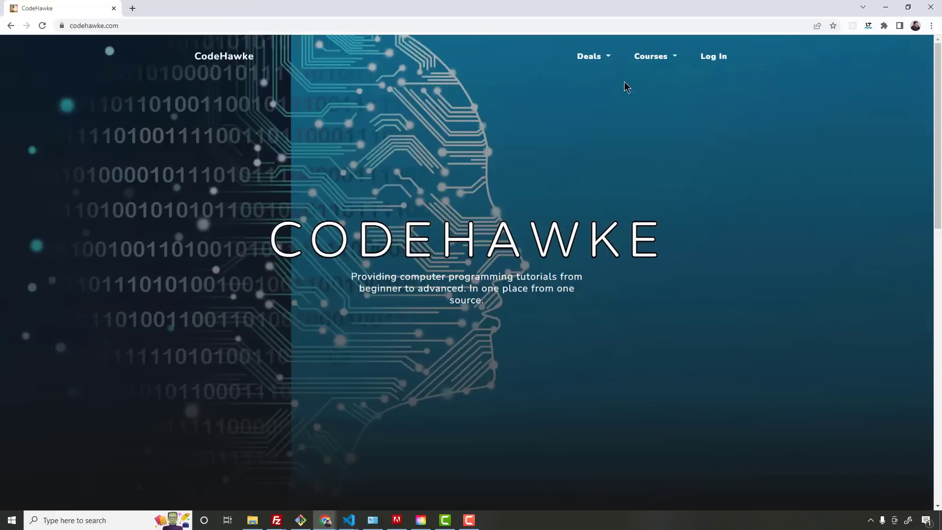
- Browse the CodeHawke Courses catalog down through its programming course cards
{"action": "left_click", "coordinate": [651, 56]}
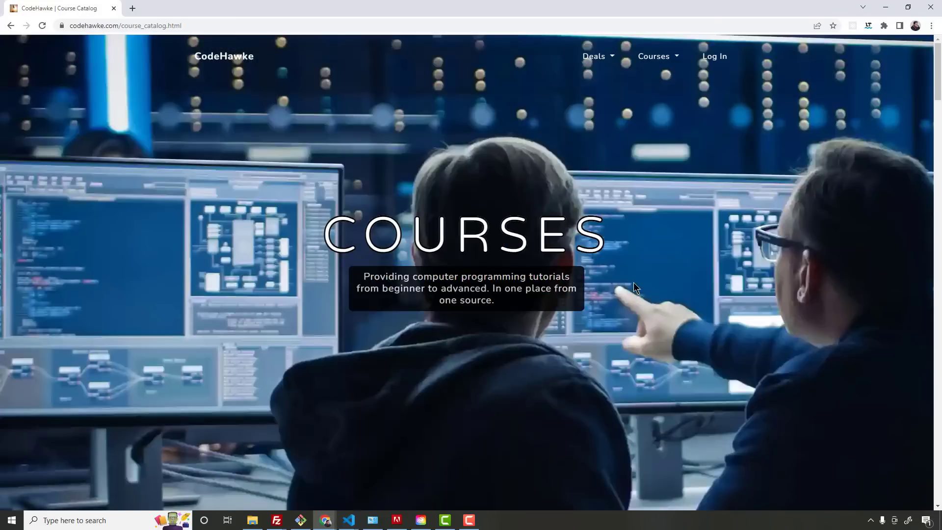
{"action": "scroll", "scroll_direction": "down", "scroll_amount": 3}
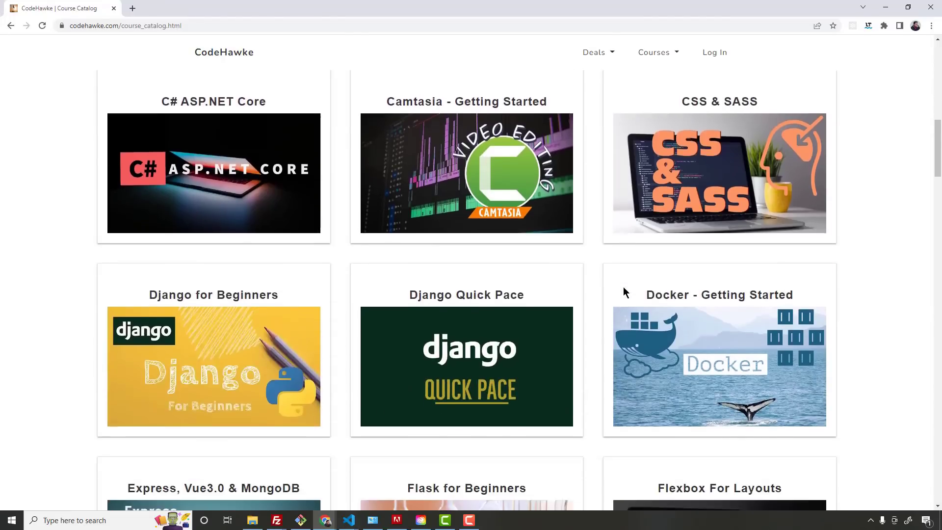
{"action": "scroll", "scroll_direction": "down", "scroll_amount": 3}
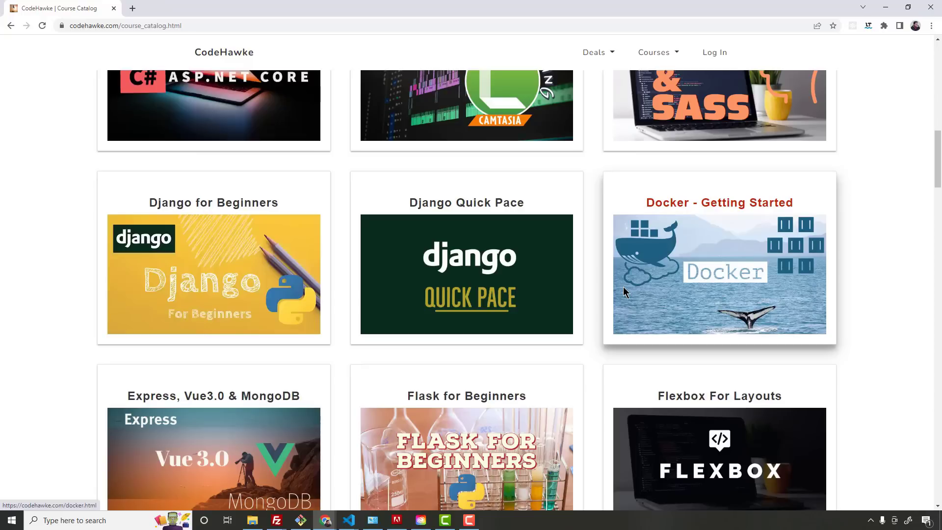
{"action": "mouse_move", "coordinate": [611, 258]}
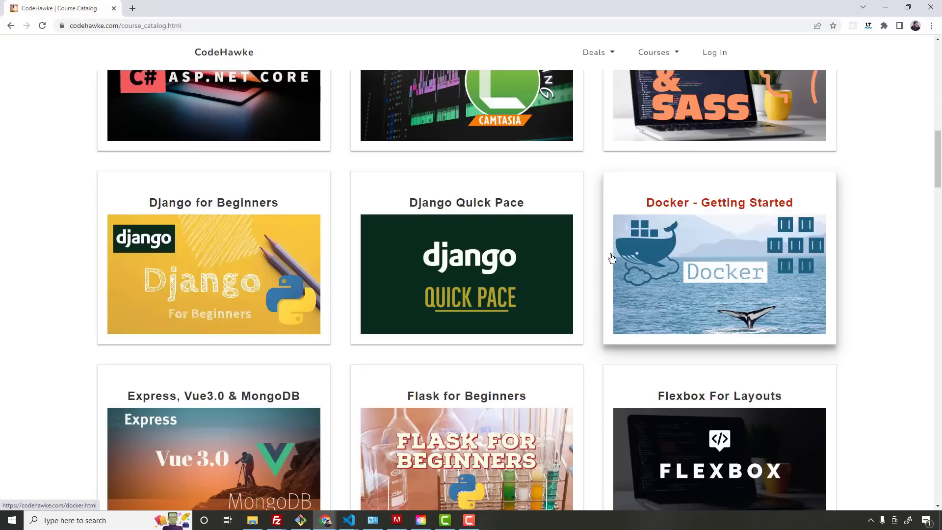
{"action": "scroll", "scroll_direction": "down", "scroll_amount": 3}
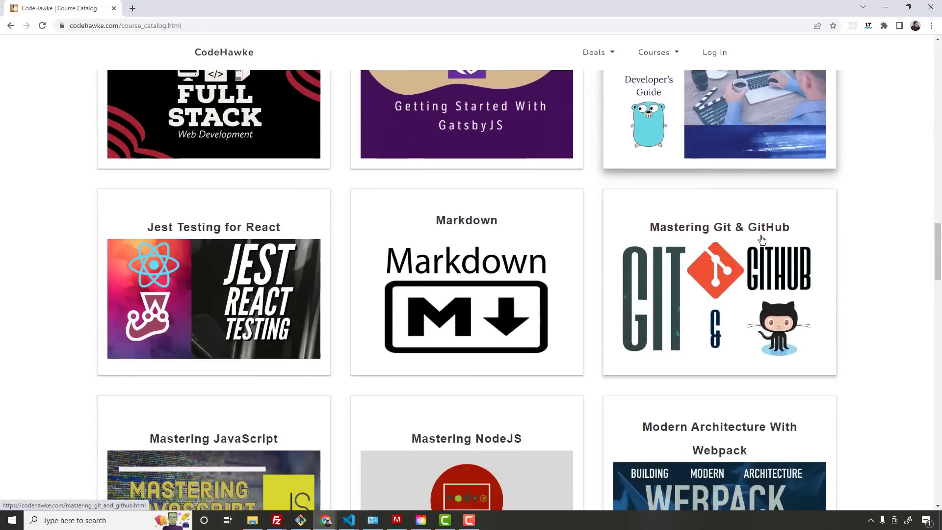
{"action": "scroll", "scroll_direction": "down", "scroll_amount": 3}
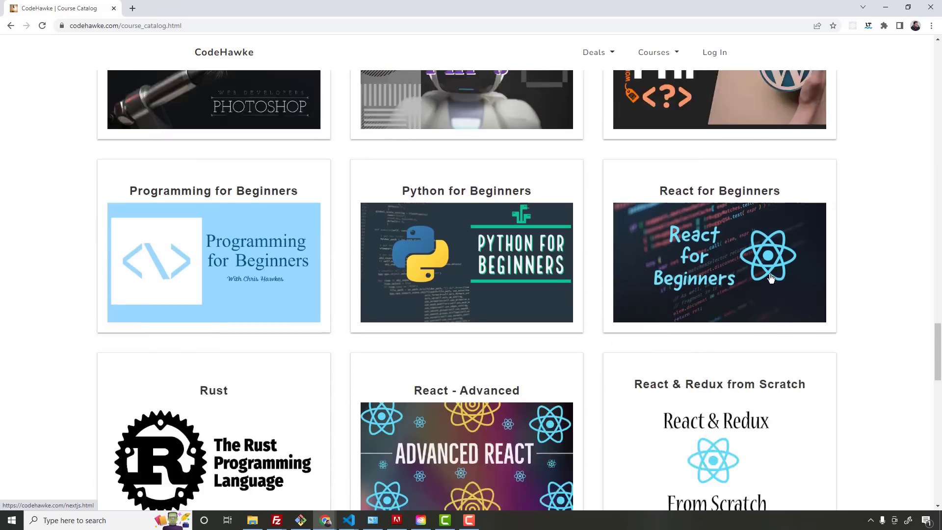
{"action": "scroll", "scroll_direction": "down", "scroll_amount": 3}
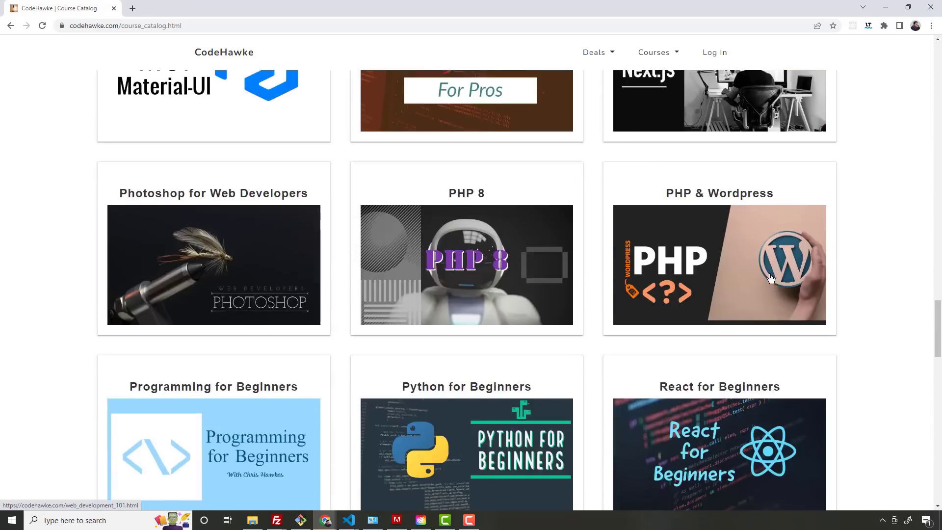
{"action": "scroll", "scroll_direction": "down", "scroll_amount": 3}
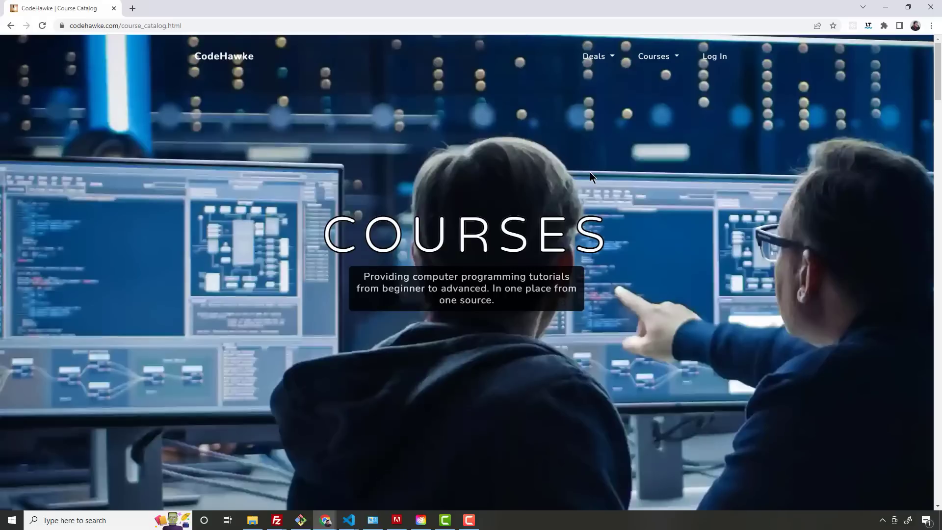
{"action": "mouse_move", "coordinate": [727, 258]}
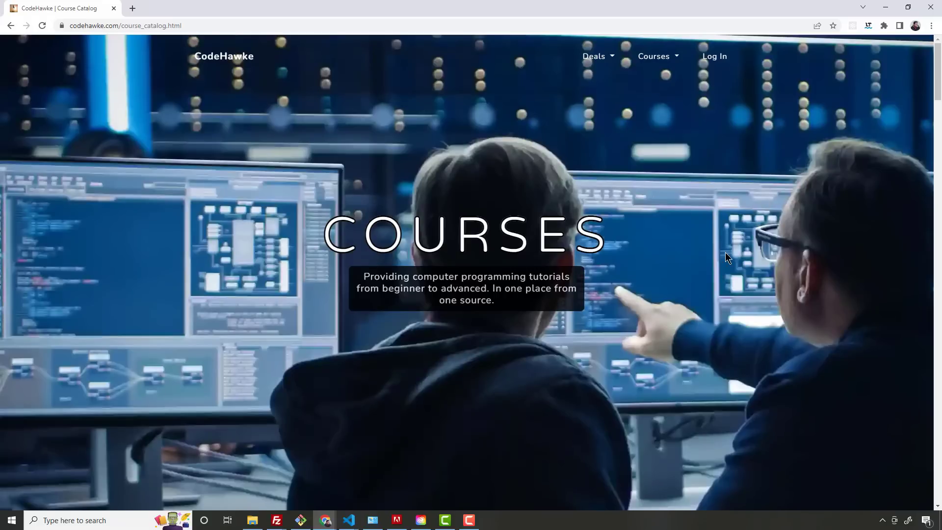